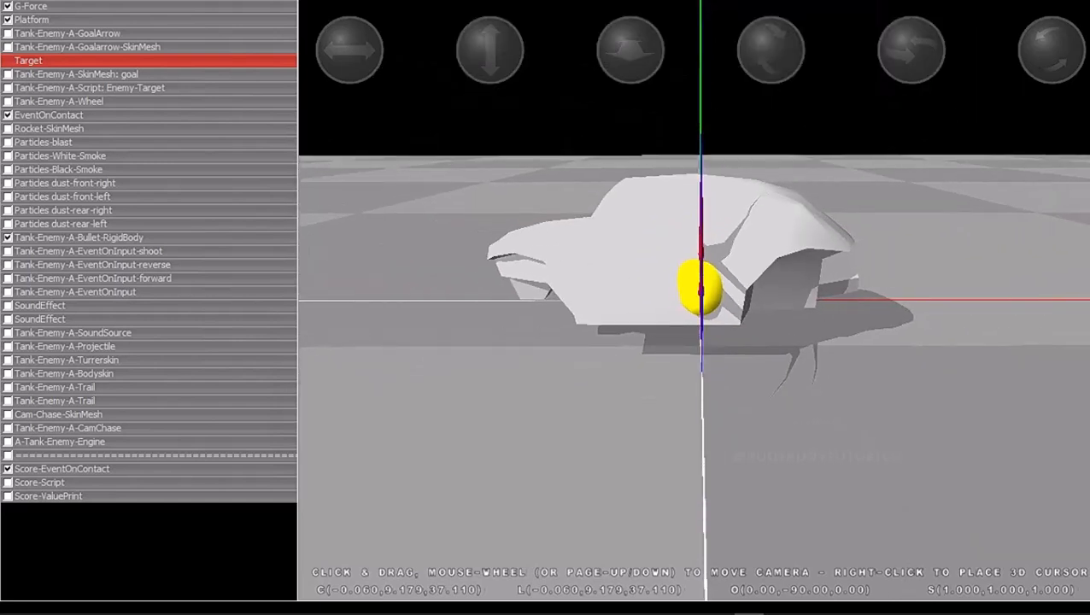
# - Add a Sprite object to the project alongside the tank-enemy and score objects
pyautogui.click(78, 237)
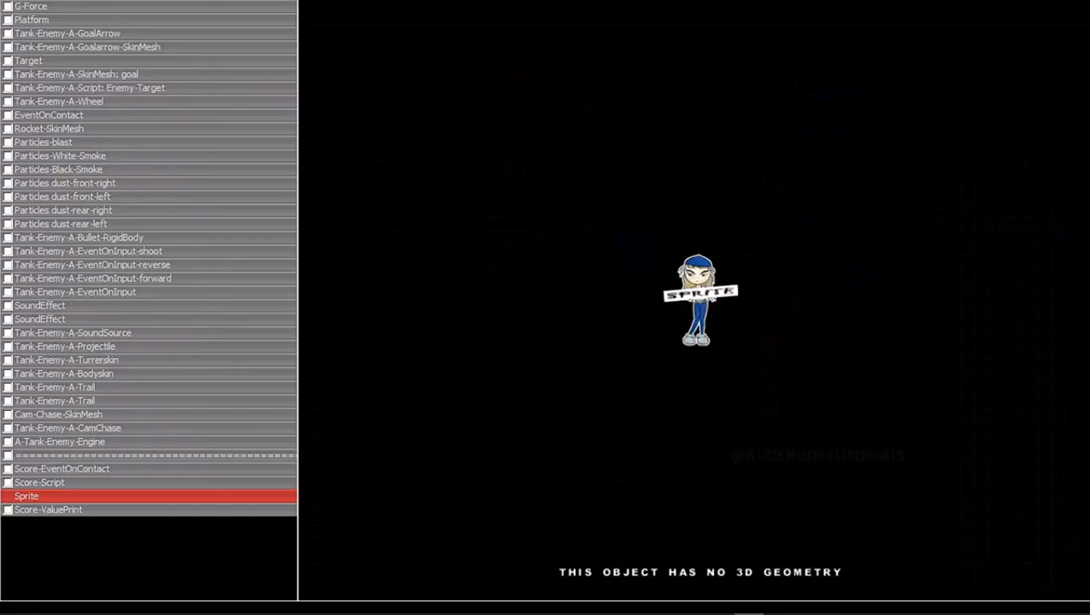
# - Open the Sprite's settings and browse the source images, including the ammo loader bar, then cancel
pyautogui.doubleClick(26, 495)
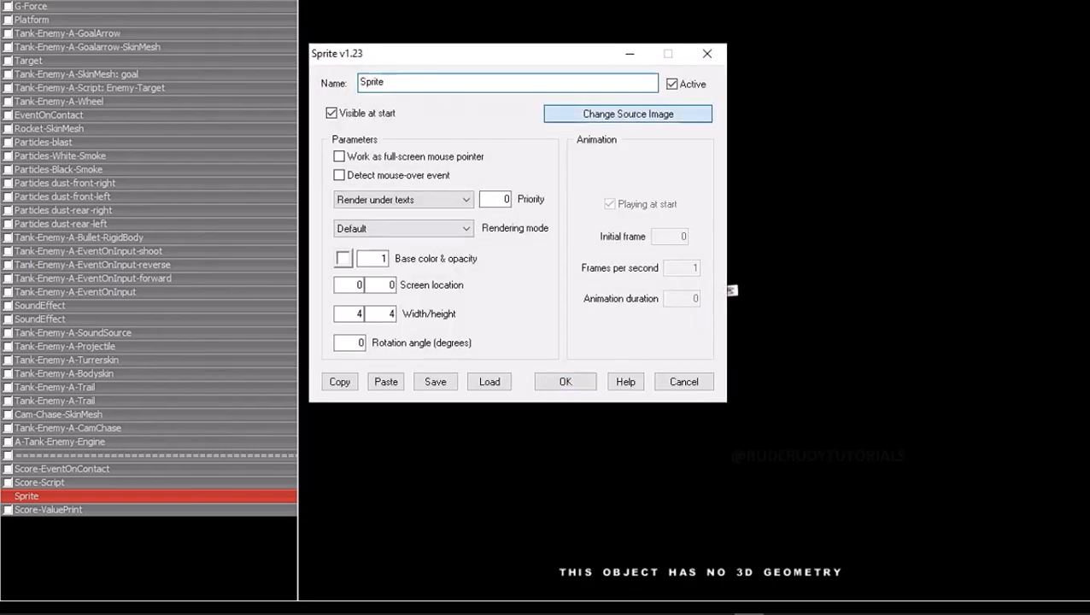
pyautogui.click(628, 114)
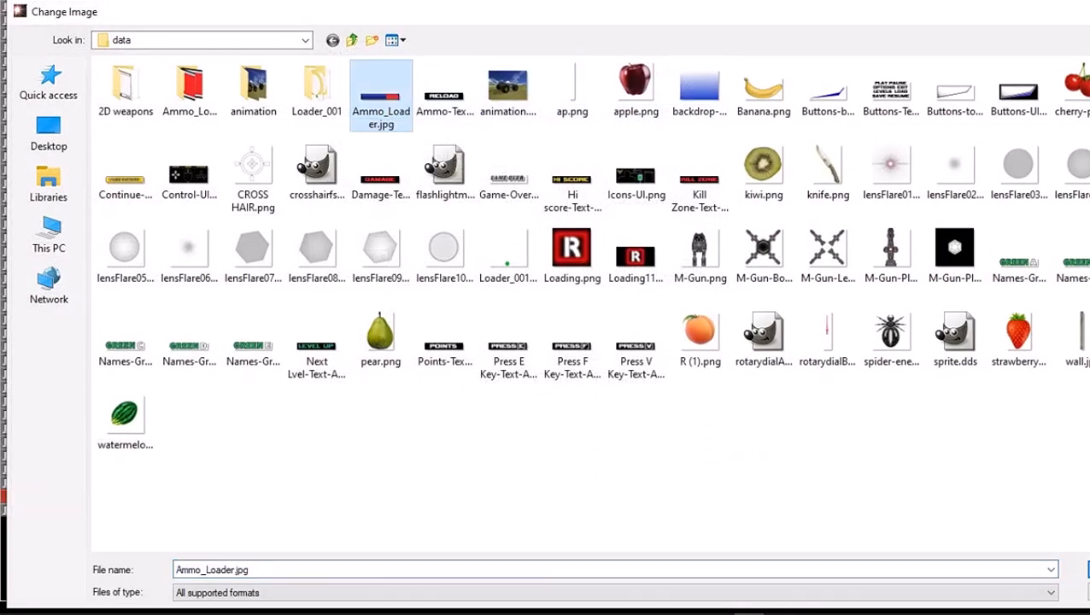
pyautogui.click(189, 85)
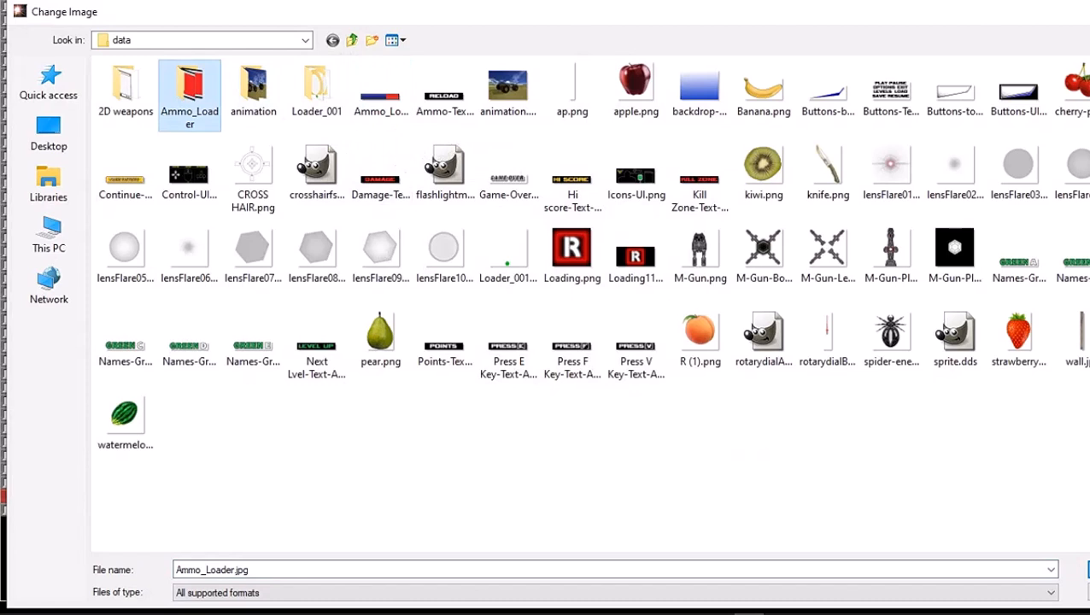
pyautogui.doubleClick(189, 86)
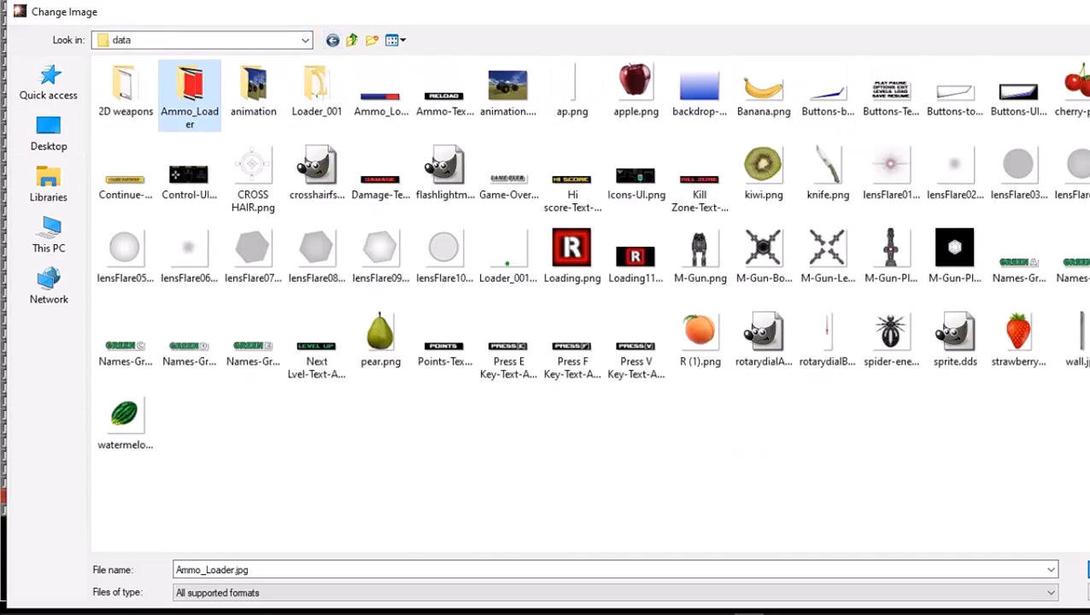
pyautogui.click(381, 86)
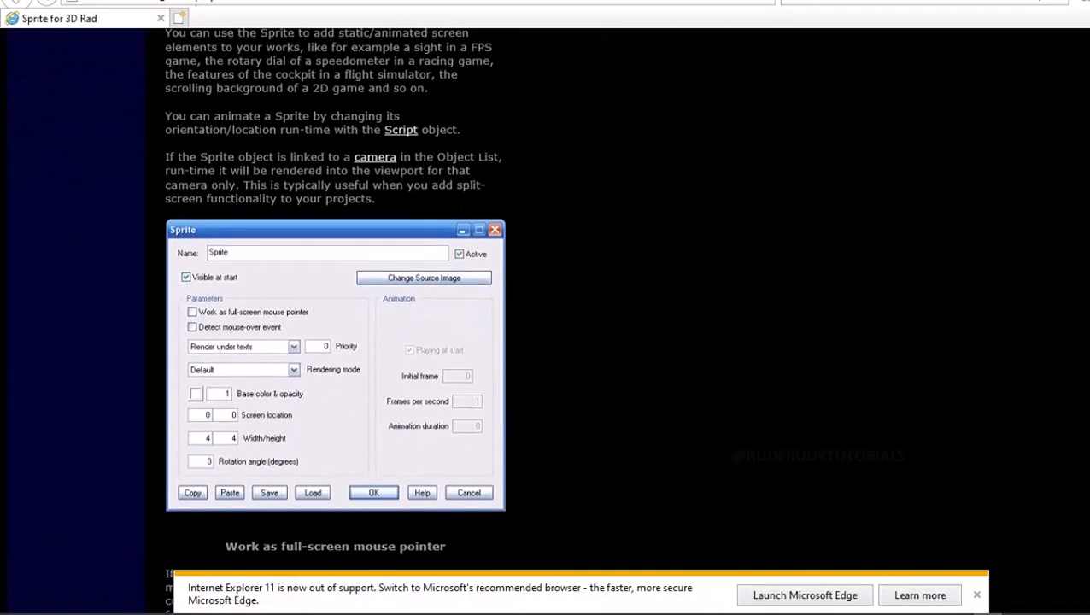
pyautogui.scroll(-3)
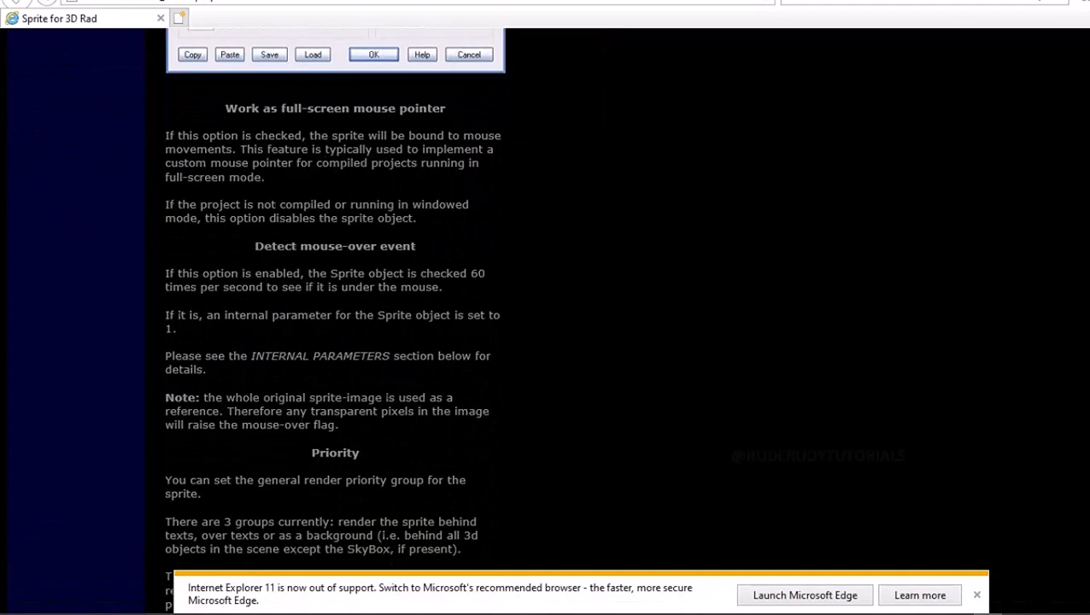
pyautogui.scroll(-3)
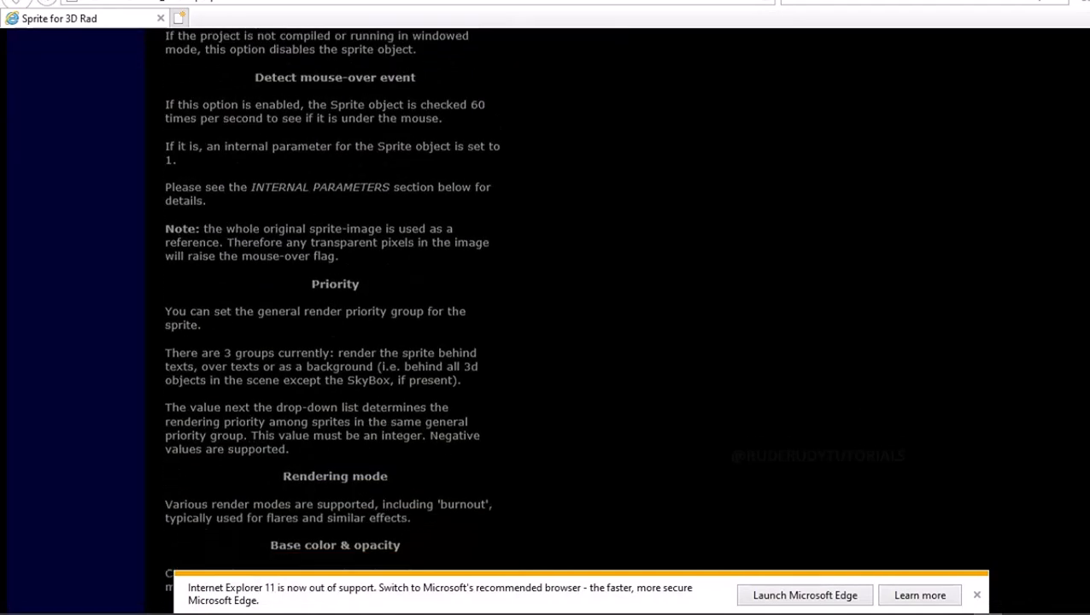
pyautogui.scroll(-3)
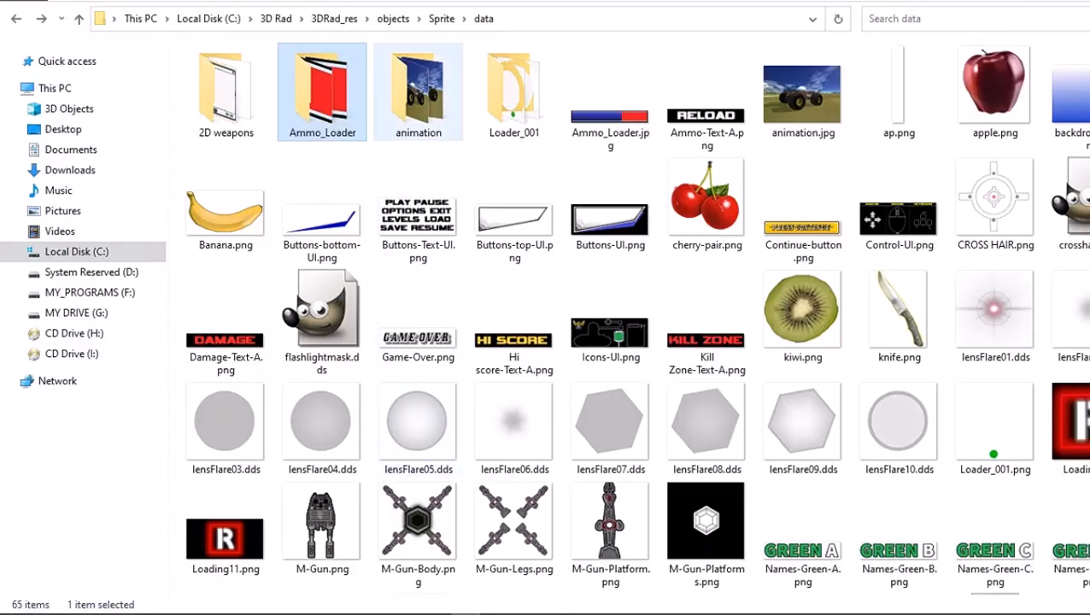
# - Rename the ammo_loader frame images to four-digit names, e.g. 001.jpg to 0001.jpg
pyautogui.doubleClick(321, 81)
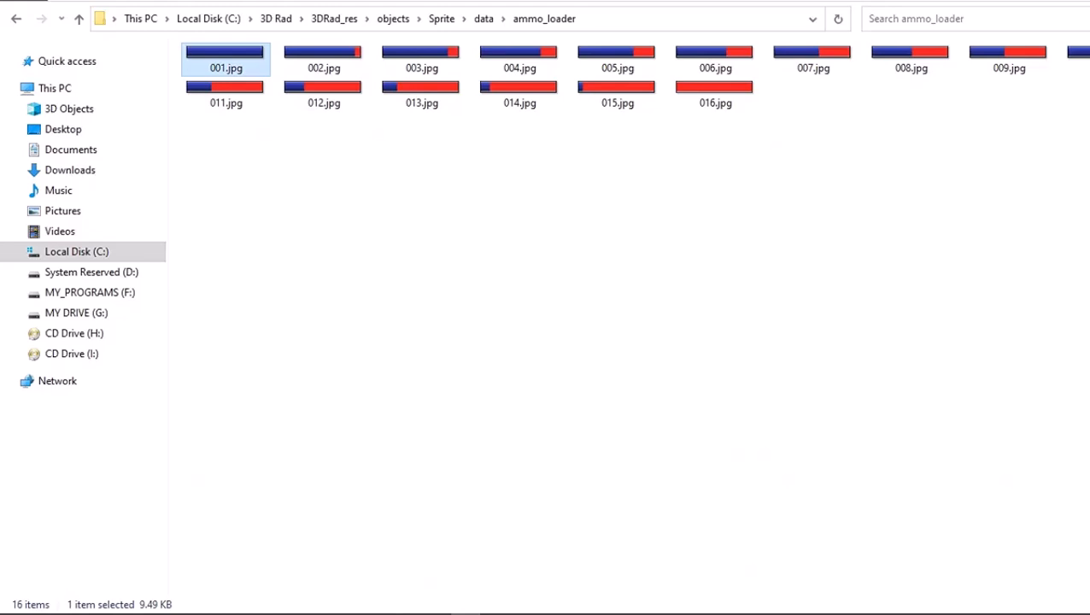
pyautogui.doubleClick(226, 67)
pyautogui.write('0')
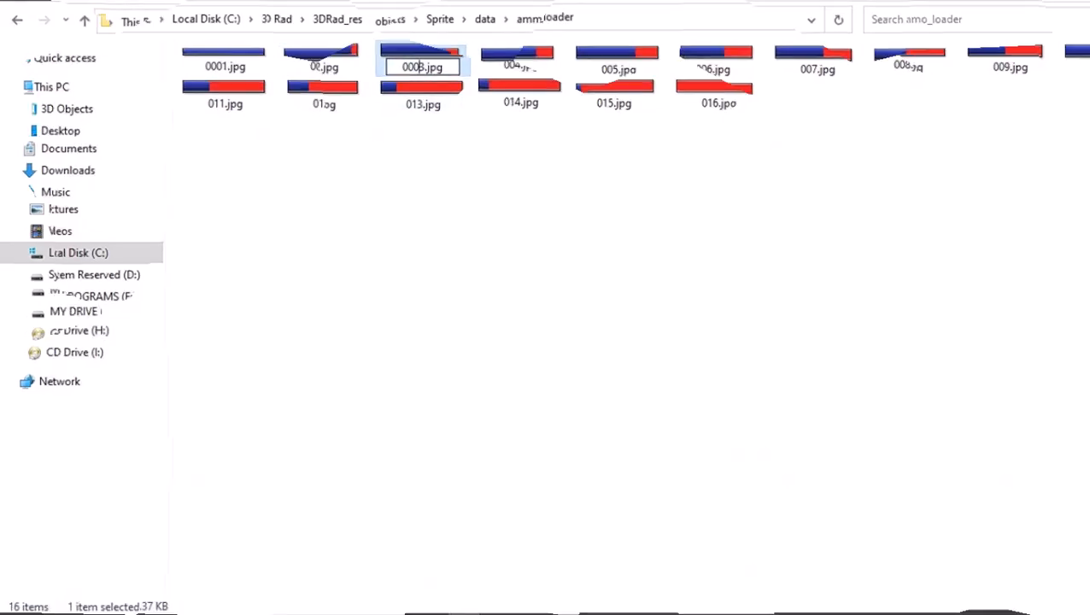
pyautogui.click(715, 53)
pyautogui.write('0')
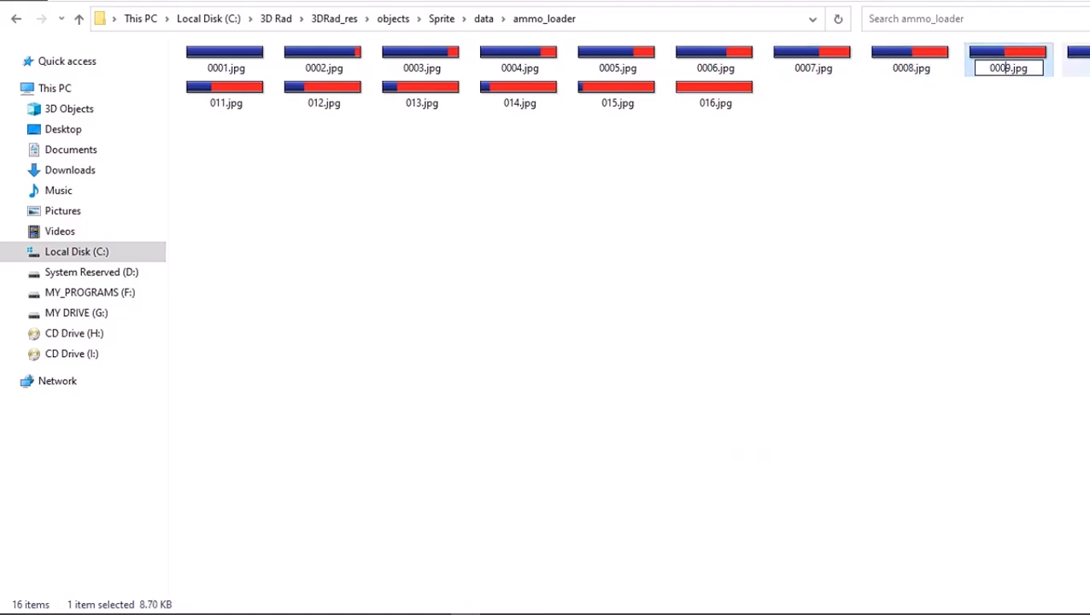
pyautogui.click(323, 86)
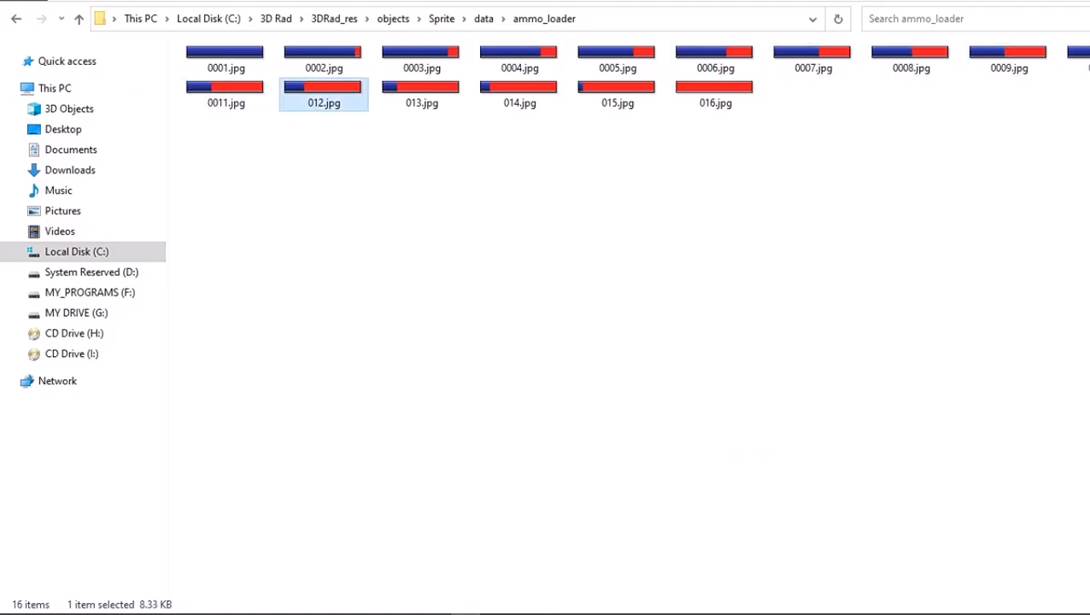
pyautogui.click(617, 94)
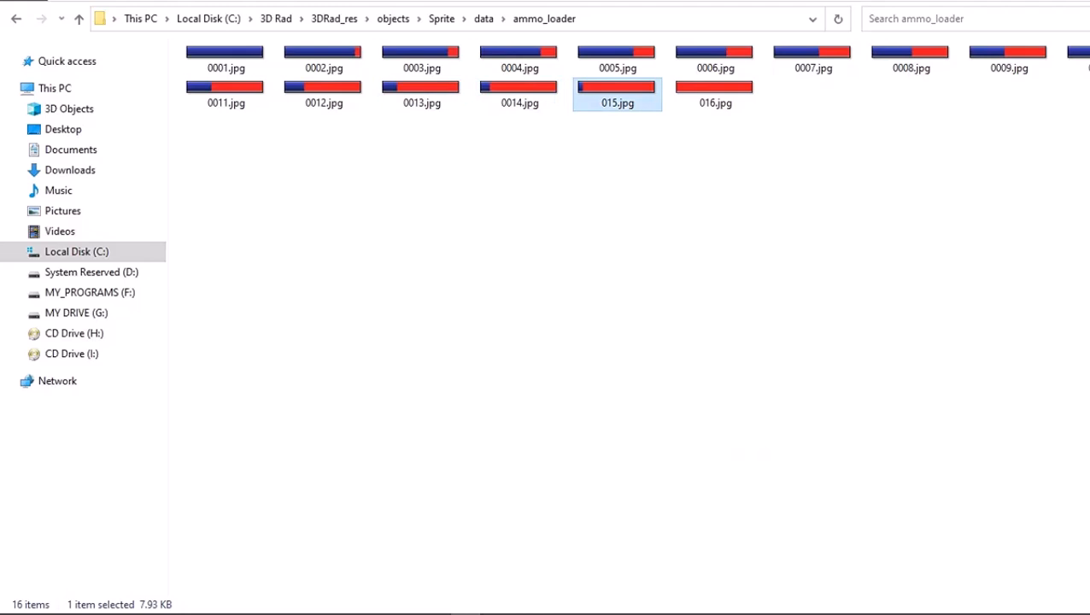
pyautogui.click(715, 88)
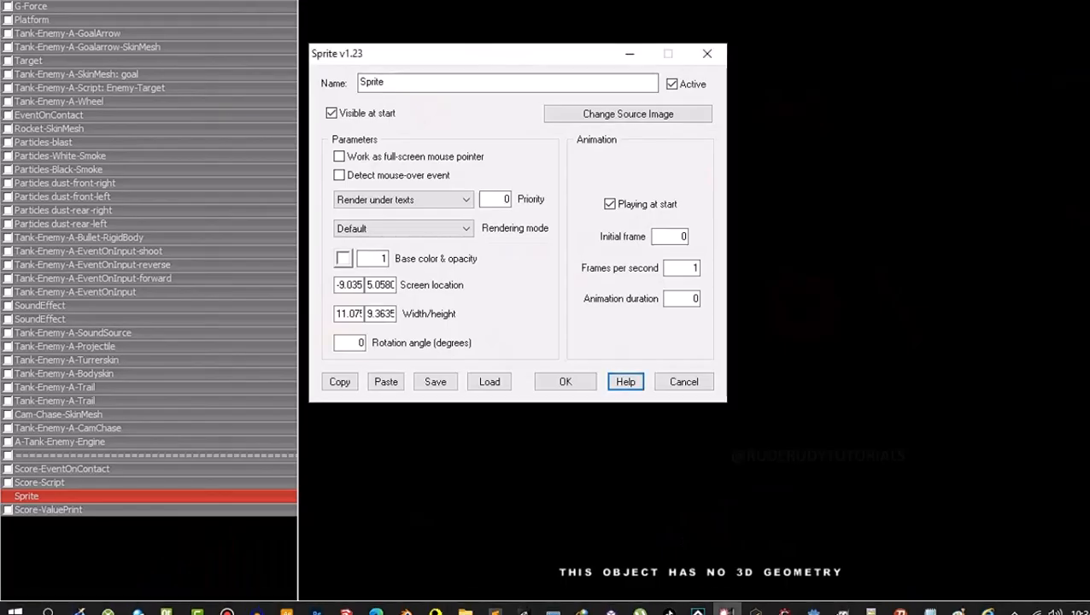
# - Set the Sprite source image to the ammo loader bar and adjust its animation starting frame
pyautogui.click(628, 113)
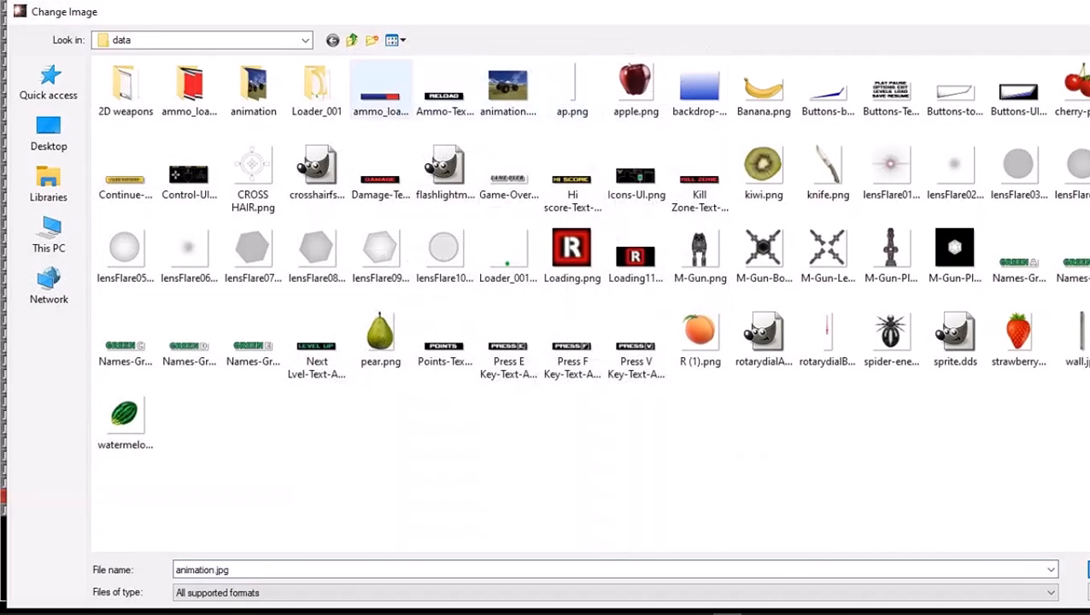
pyautogui.click(380, 88)
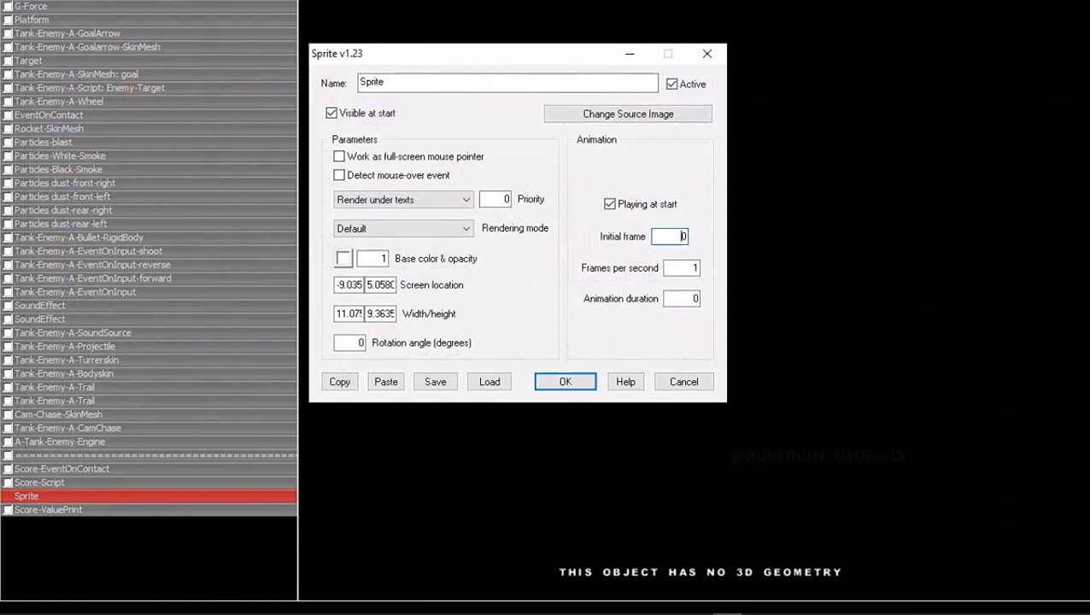
pyautogui.click(565, 382)
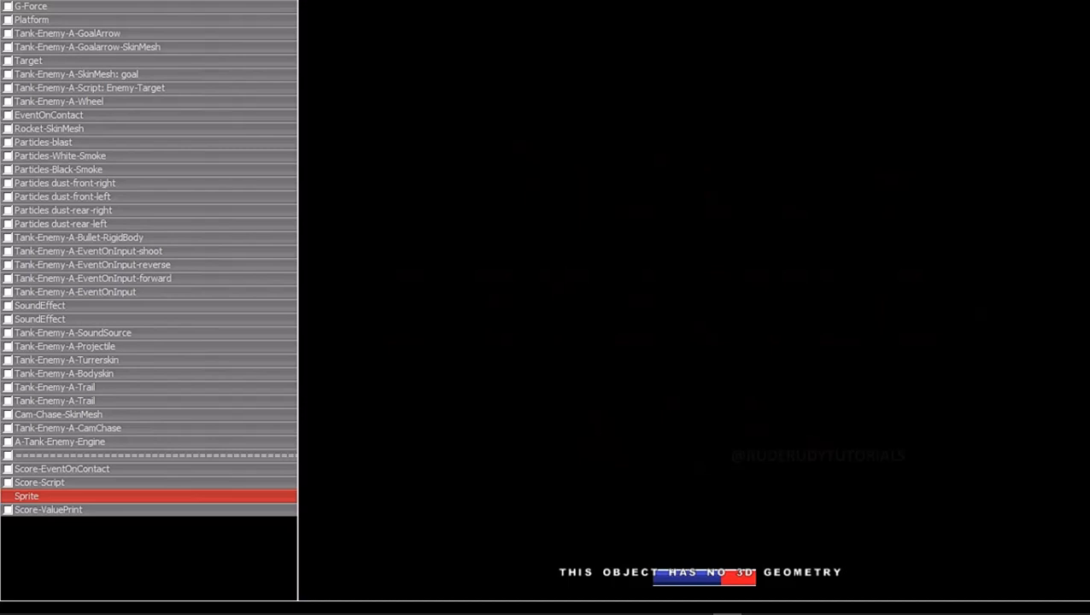
pyautogui.moveTo(465, 603)
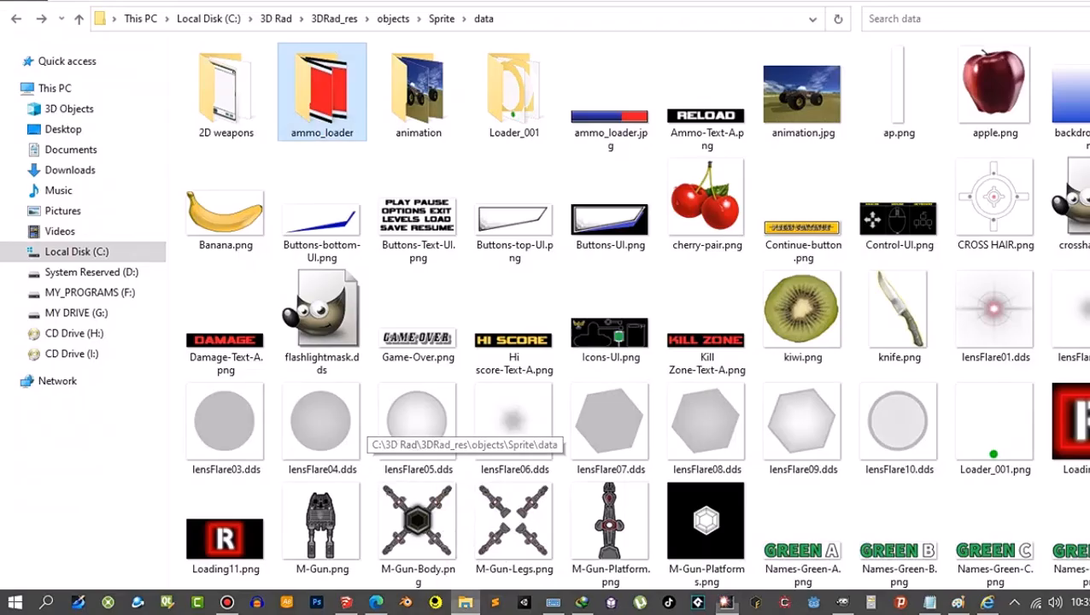
# - Copy 0001.jpg into the data folder, delete ammo_loader.jpg, and rename the copy ammo_loader.jpg
pyautogui.doubleClick(323, 91)
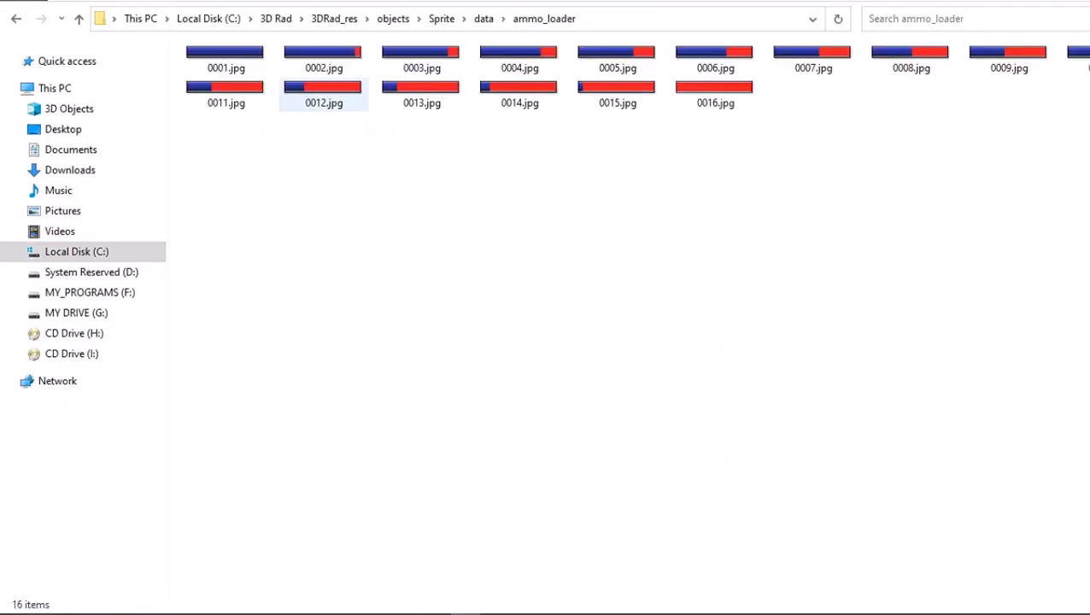
pyautogui.rightClick(226, 55)
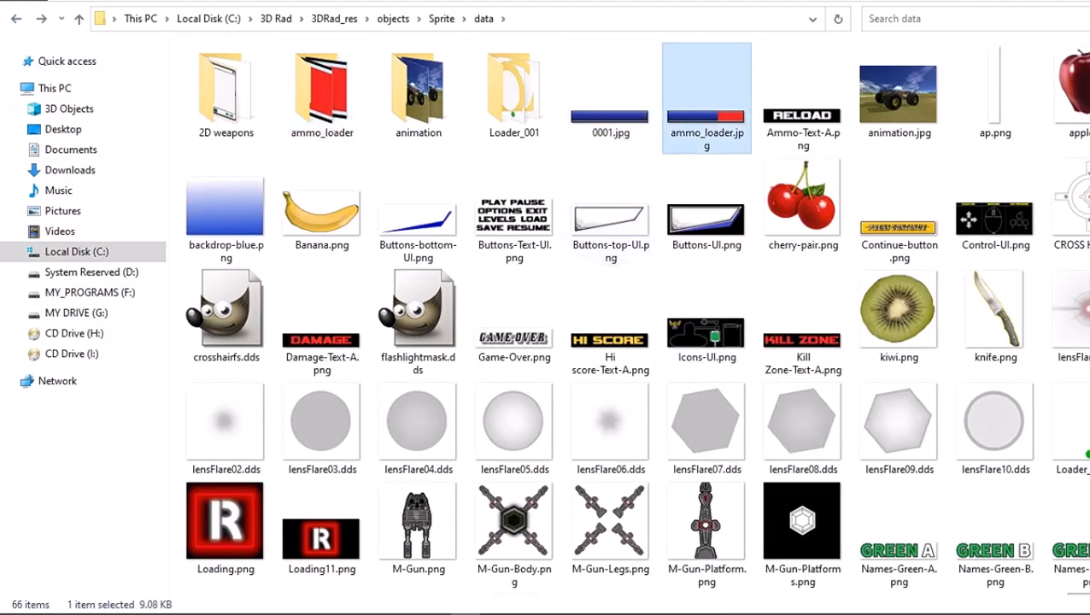
pyautogui.rightClick(707, 132)
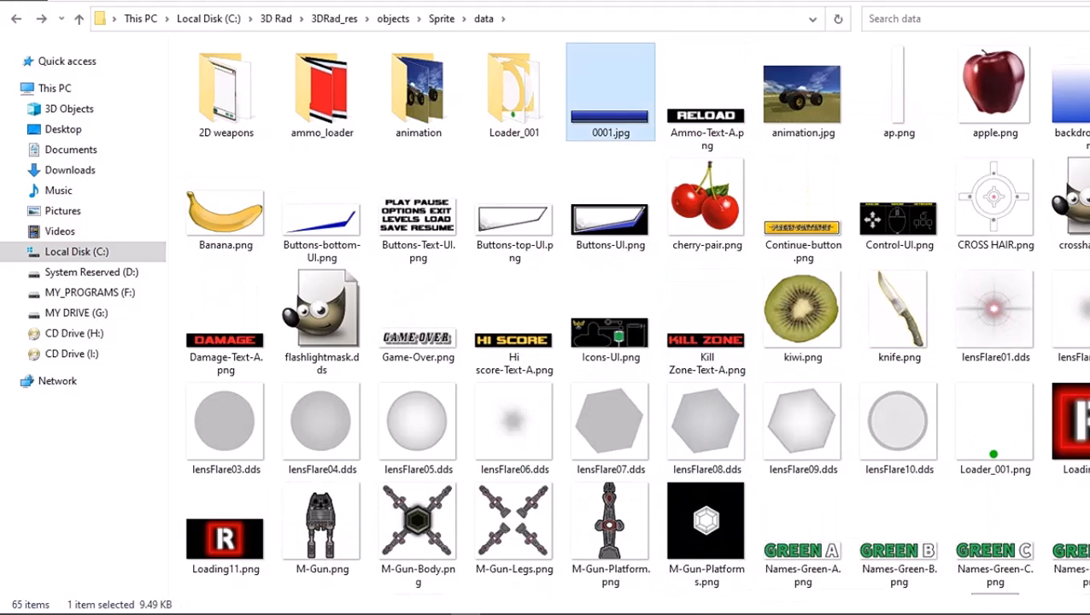
pyautogui.rightClick(610, 133)
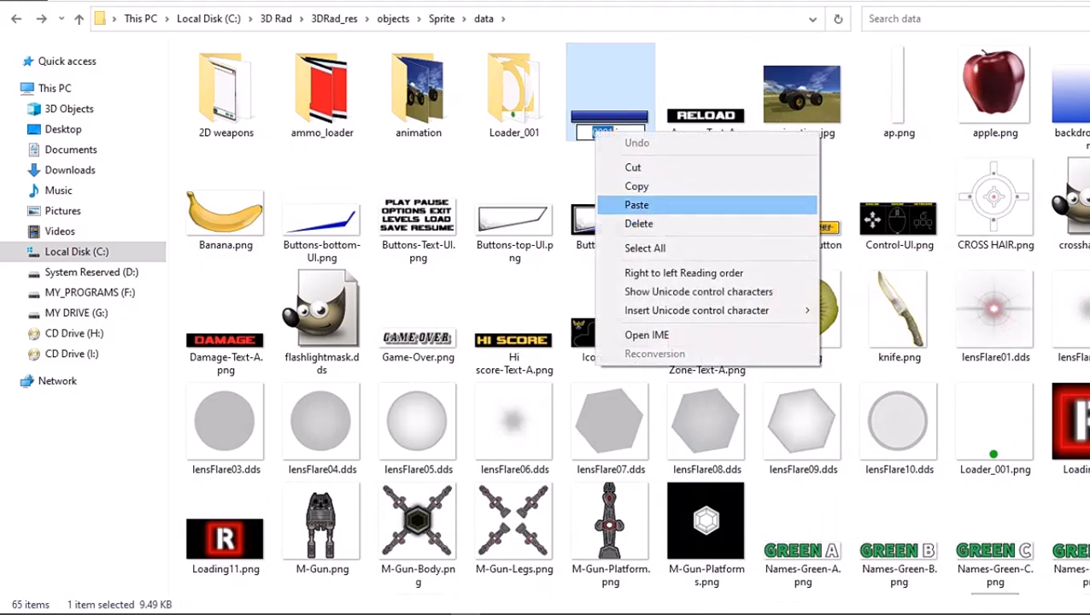
pyautogui.click(637, 204)
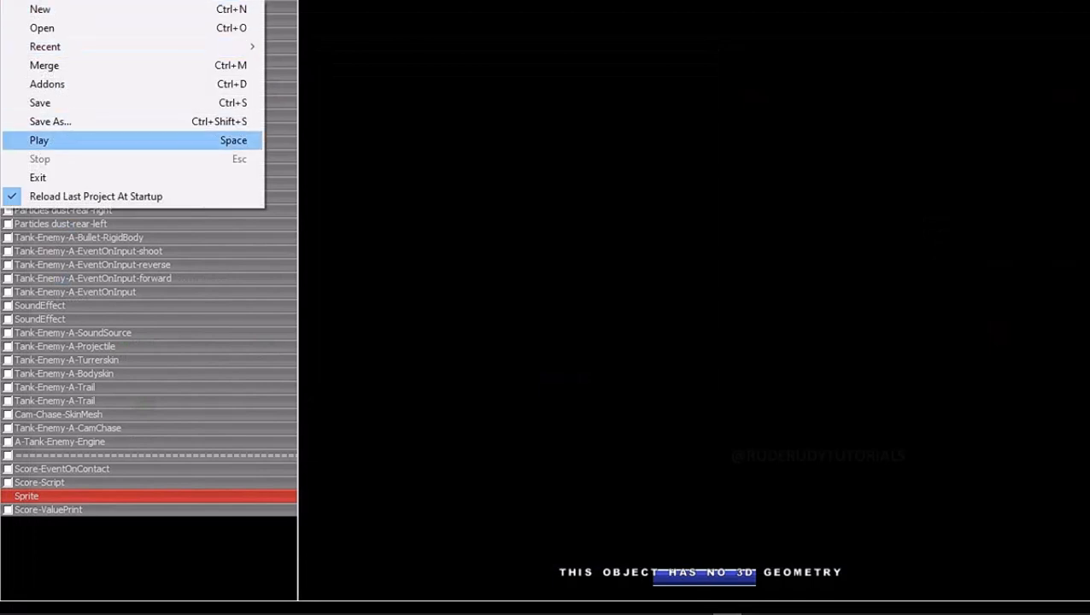
# - Play the project to show the all-blue ammo bar sprite on the player tank
pyautogui.click(38, 140)
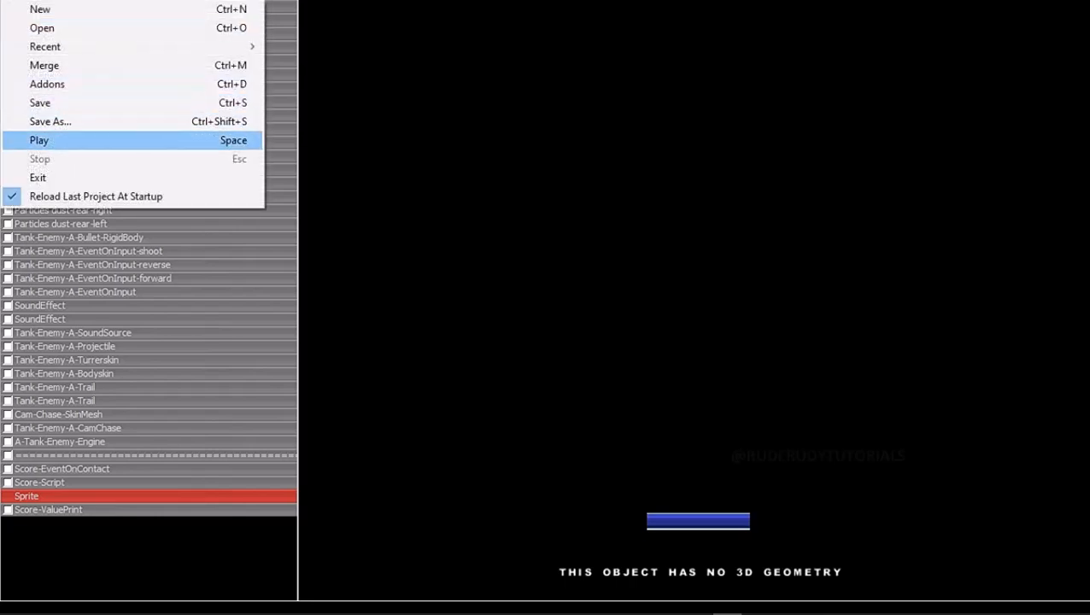
pyautogui.click(38, 139)
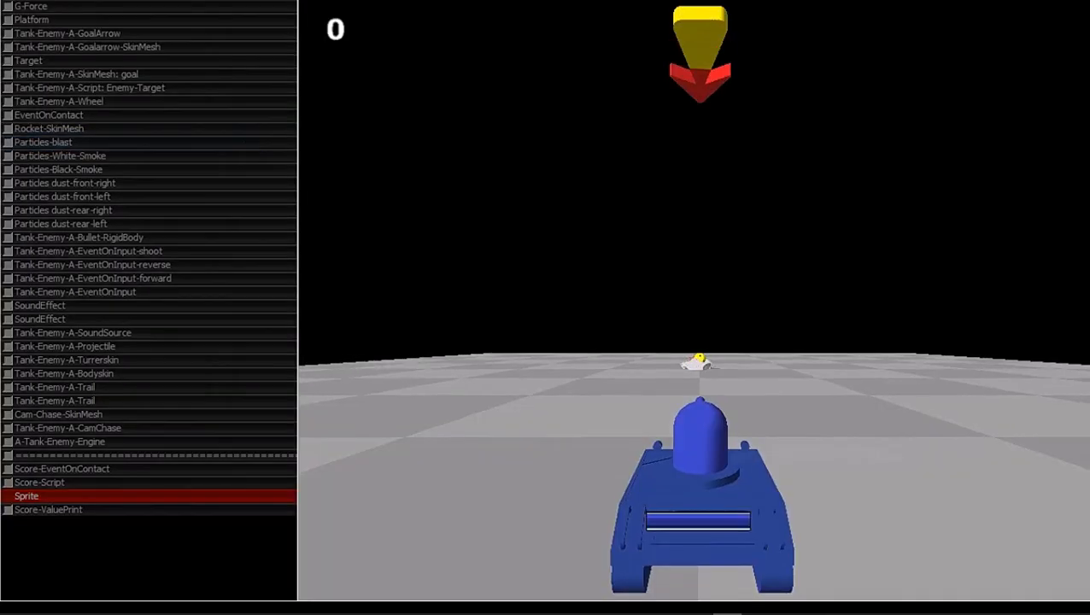